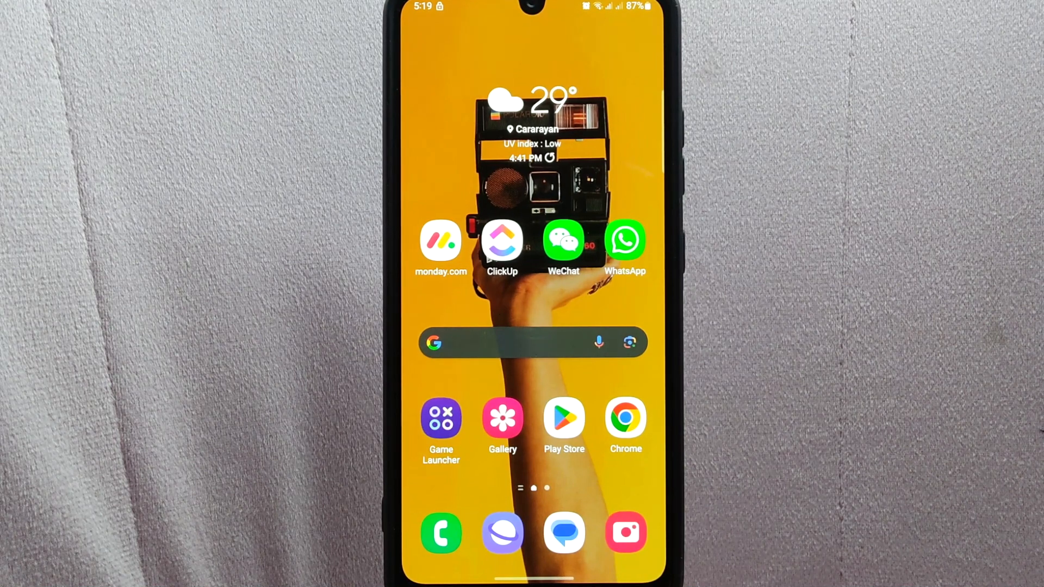
Launch the monday.com app to reach its home list of recent boards.
left_click(441, 239)
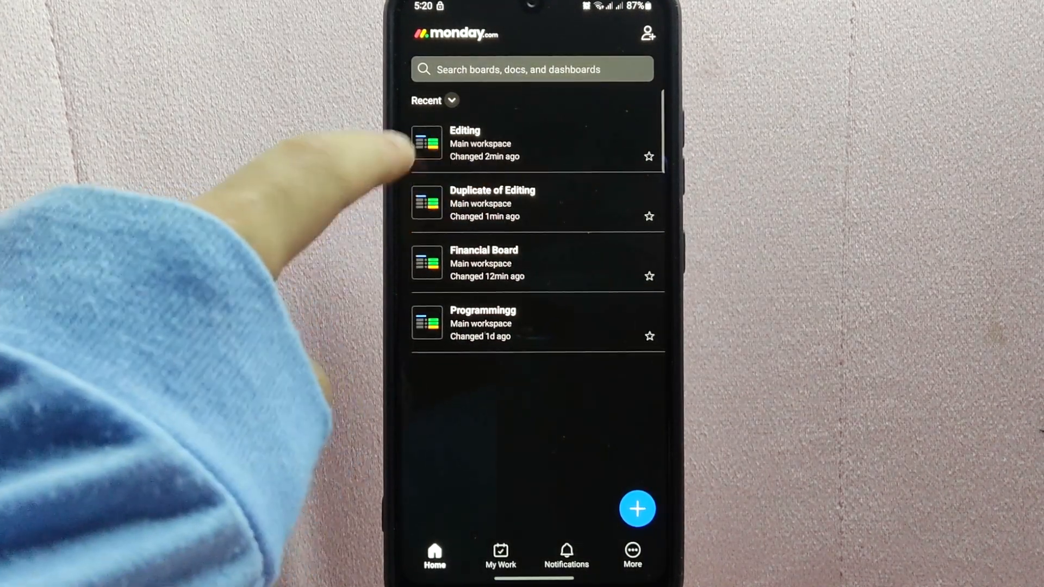
Open the 'Duplicate of Editing' board and show its three-dot board options.
left_click(492, 204)
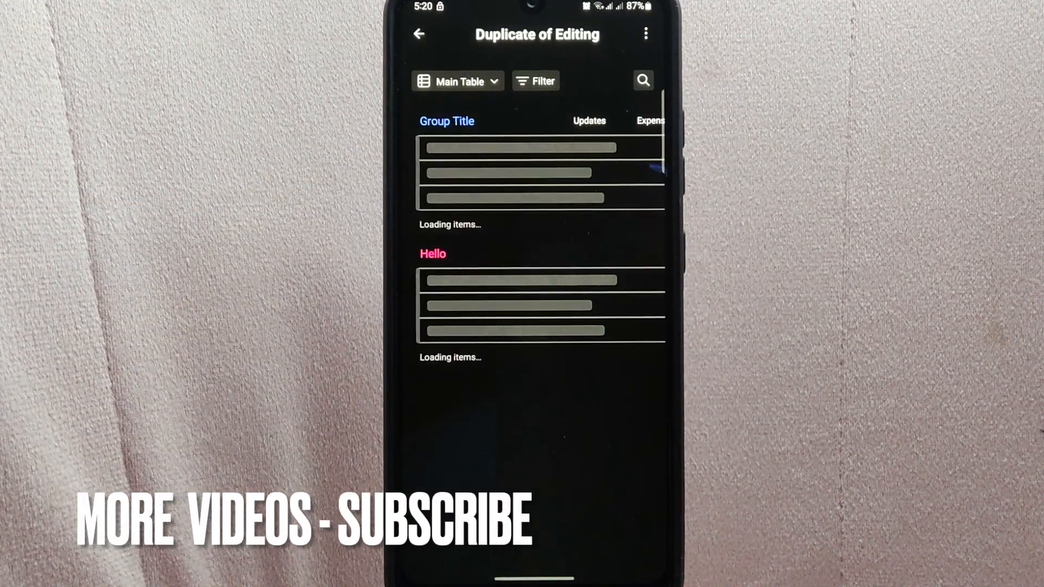
left_click(643, 33)
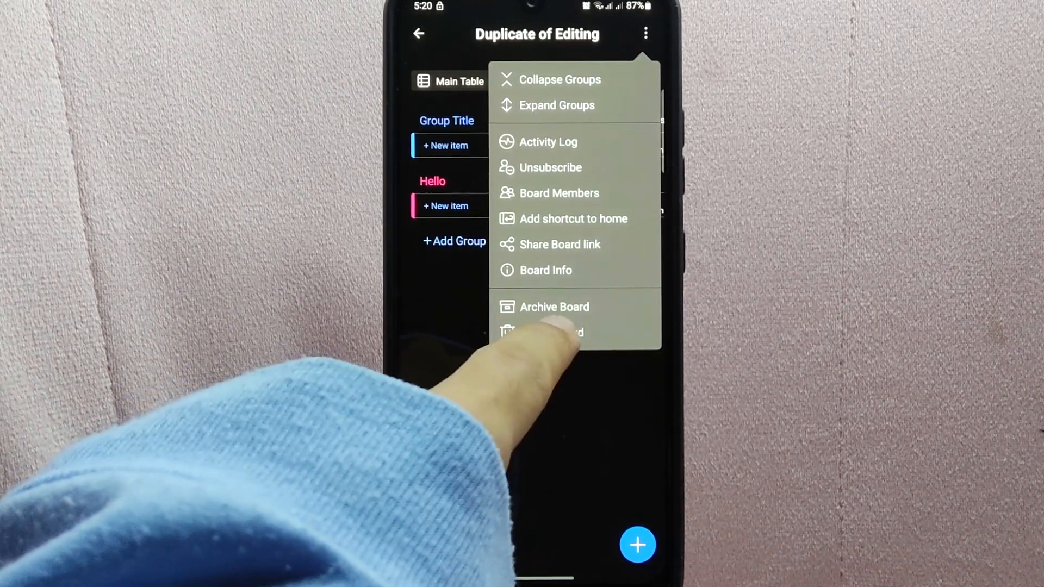
Delete the 'Duplicate of Editing' board and confirm with DELETE.
left_click(552, 332)
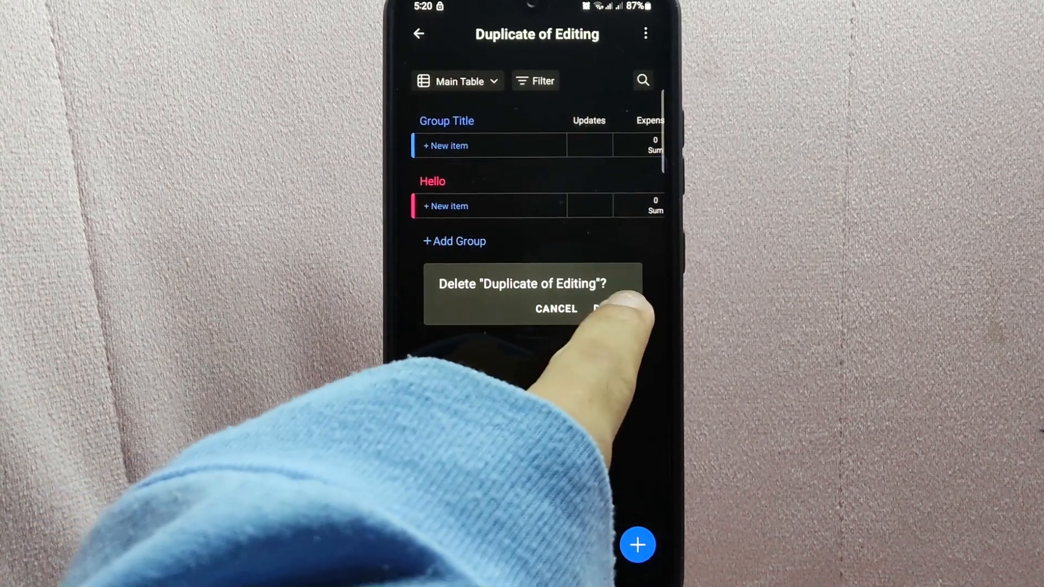
left_click(613, 308)
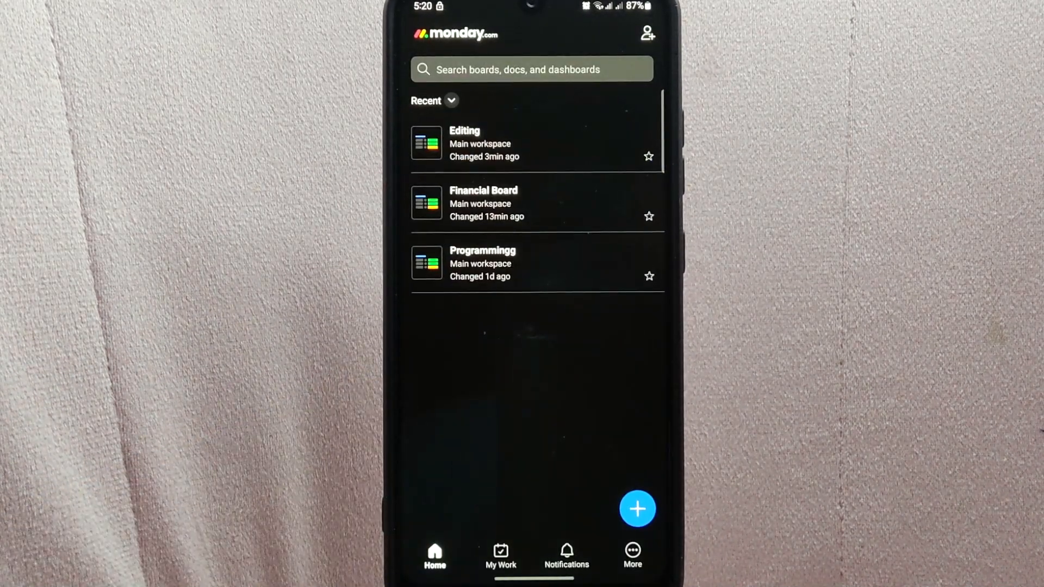